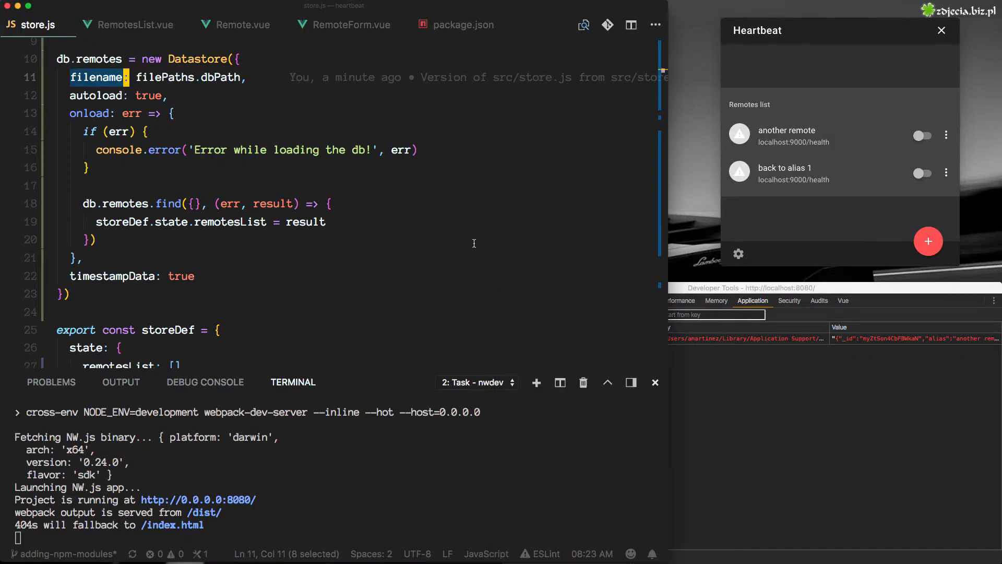
Step: Switch to webpack.config.js from the recent-files picker
key("Cmd+P")
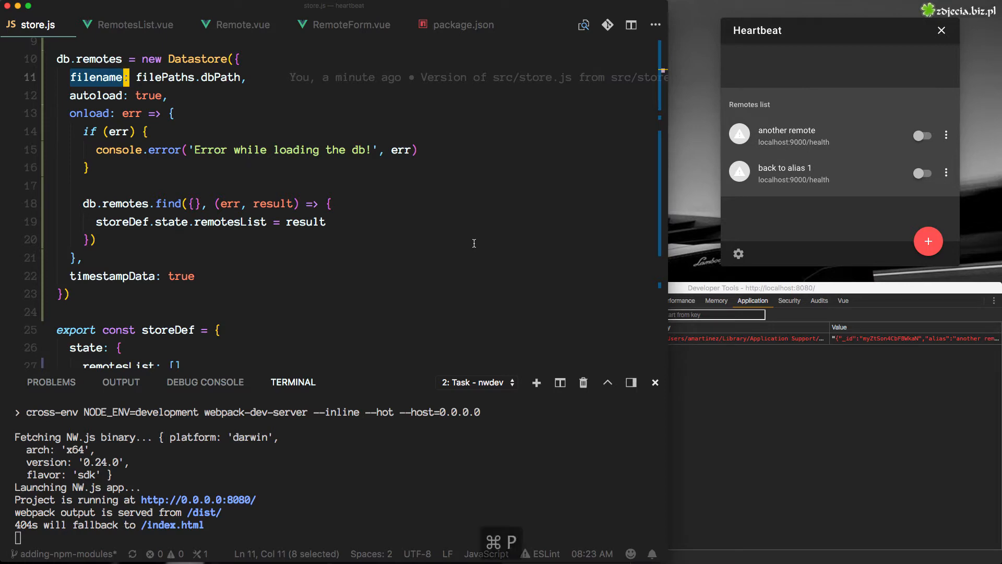
key("Cmd+P")
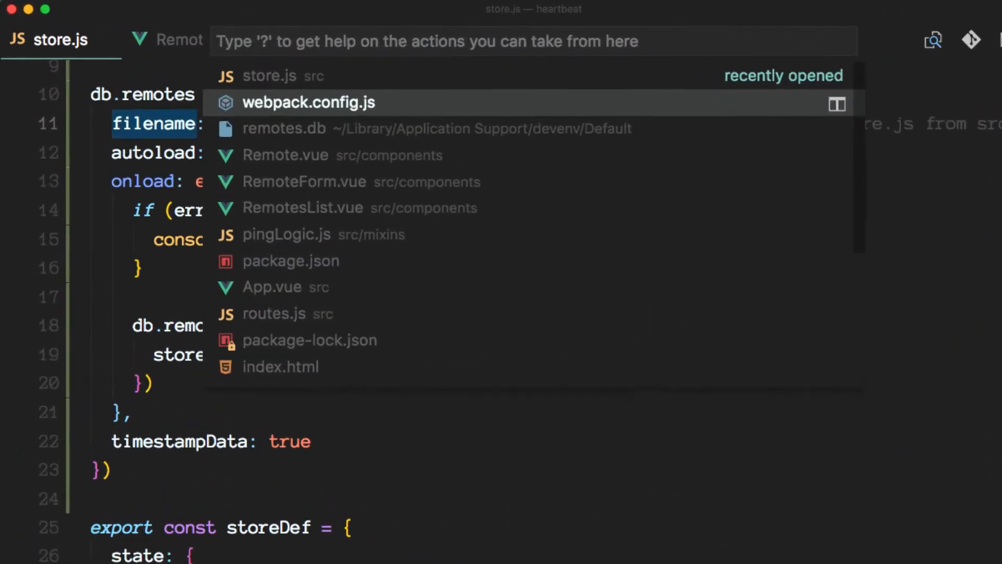
left_click(308, 102)
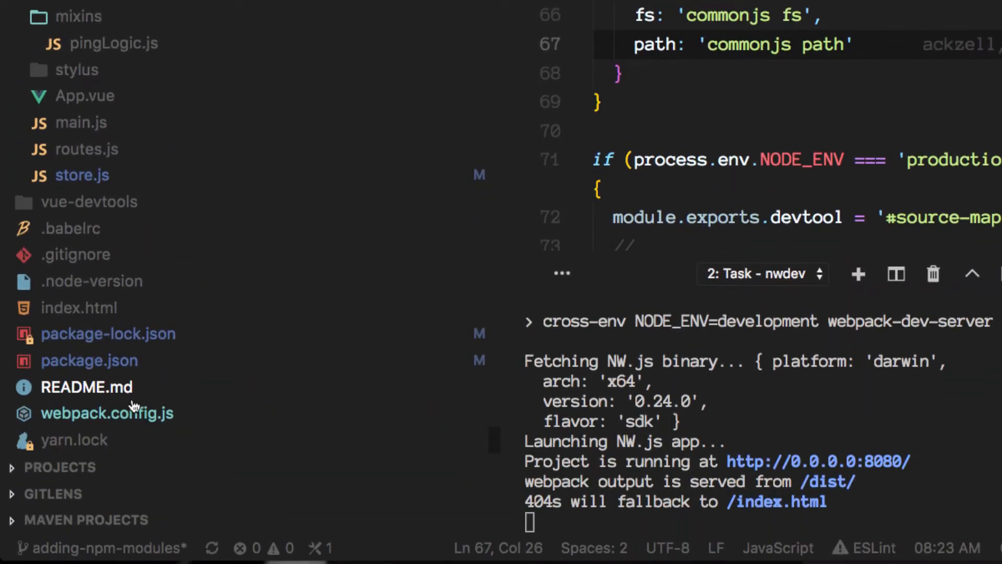
mouse_move(116, 420)
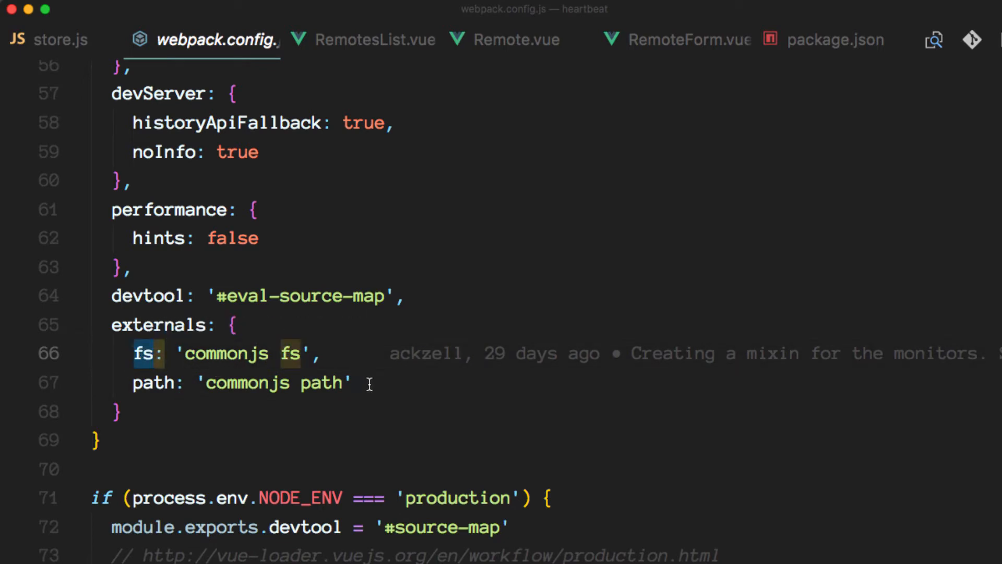
Step: Add a nedb: 'commonjs nedb' entry to the externals object after fs and path
type(",")
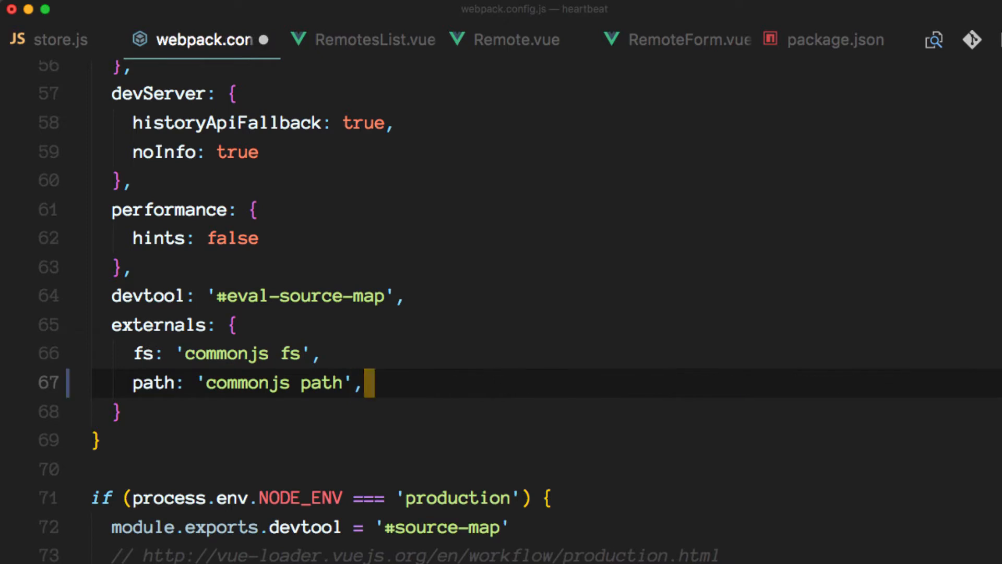
key("Enter")
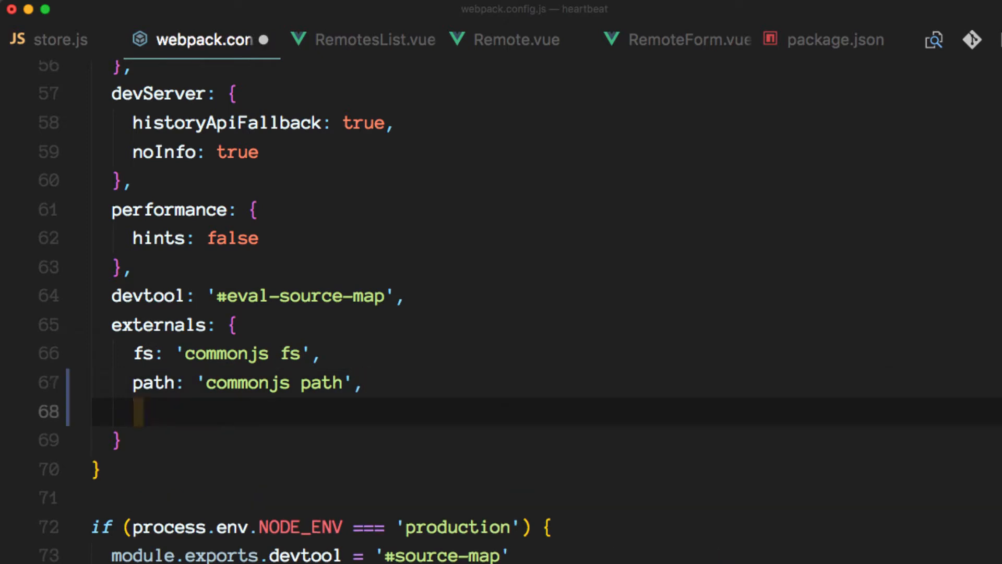
type("neDb:")
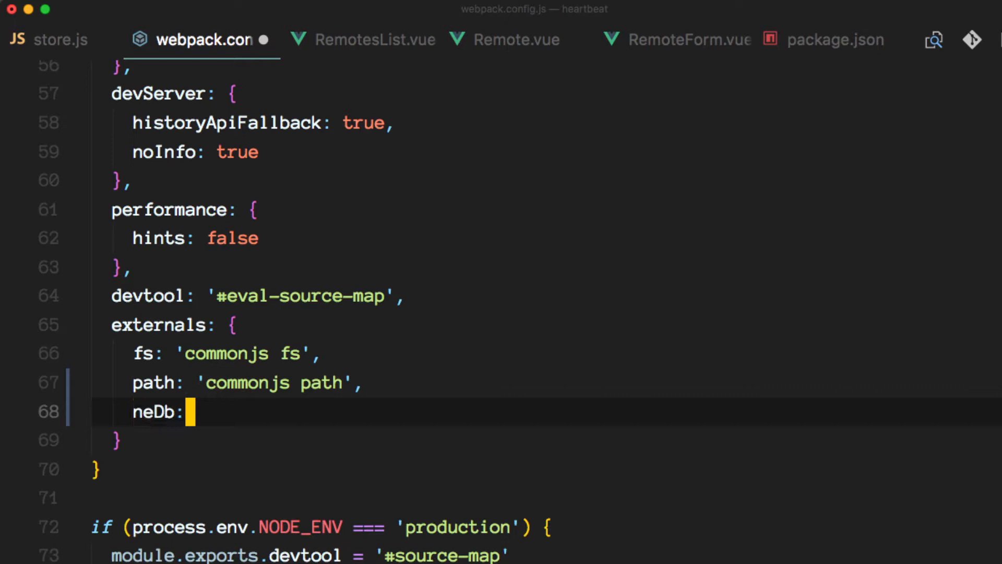
type("'")
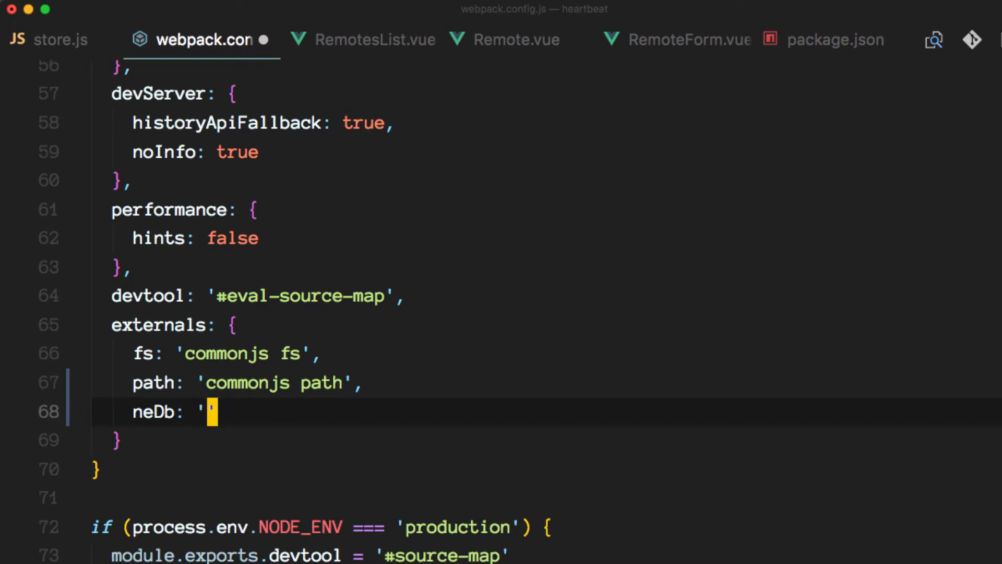
type("commonjs")
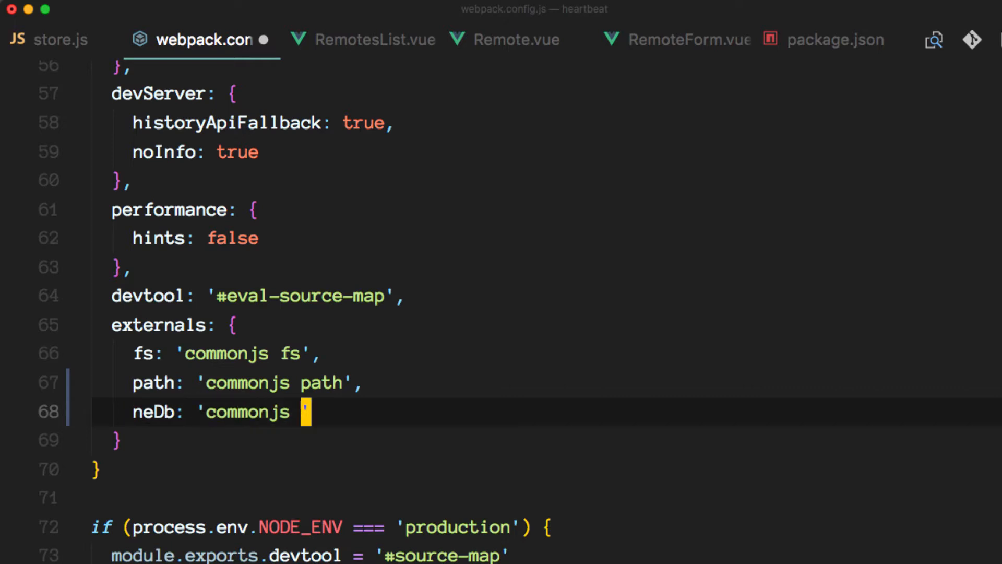
type("nedb")
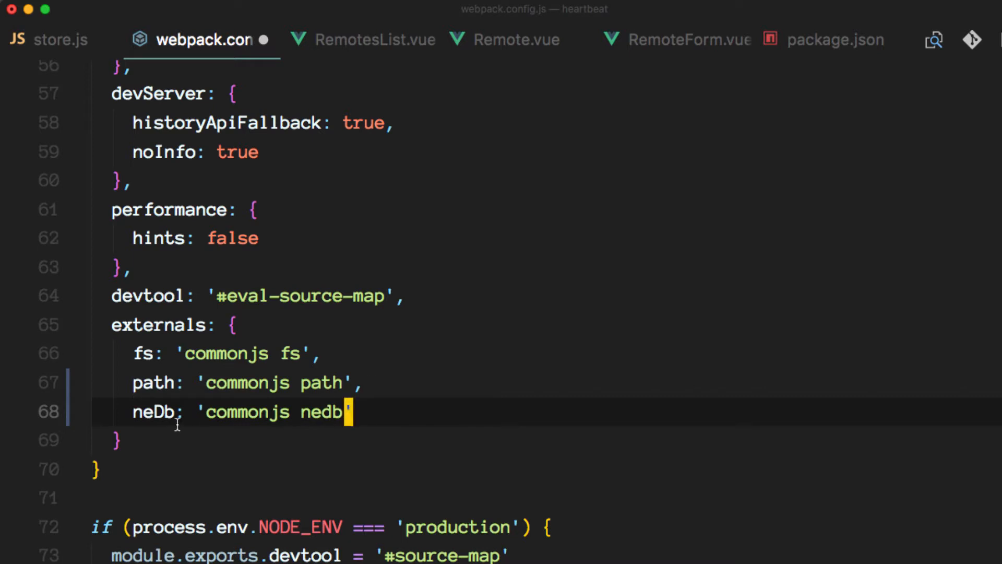
double_click(153, 412)
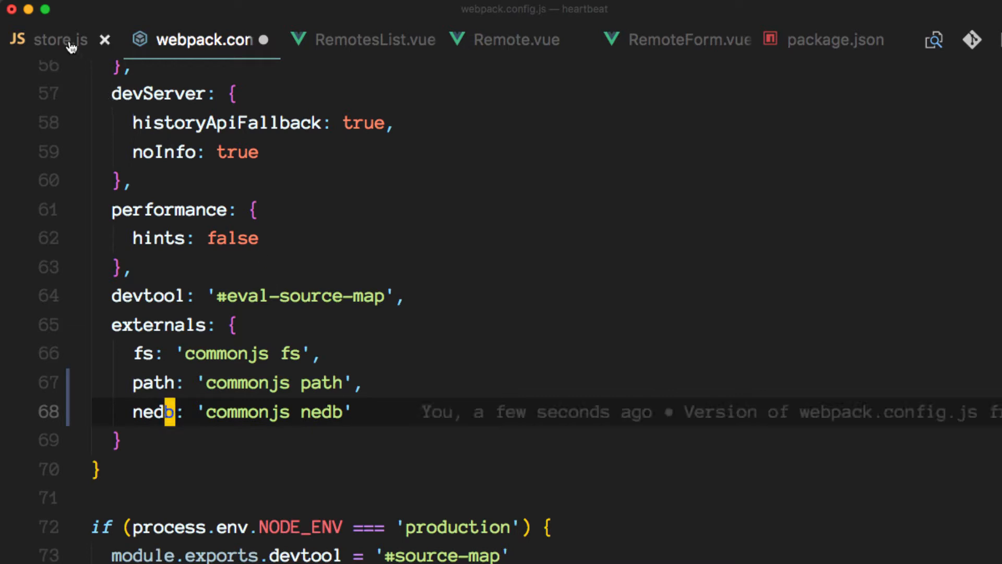
left_click(59, 41)
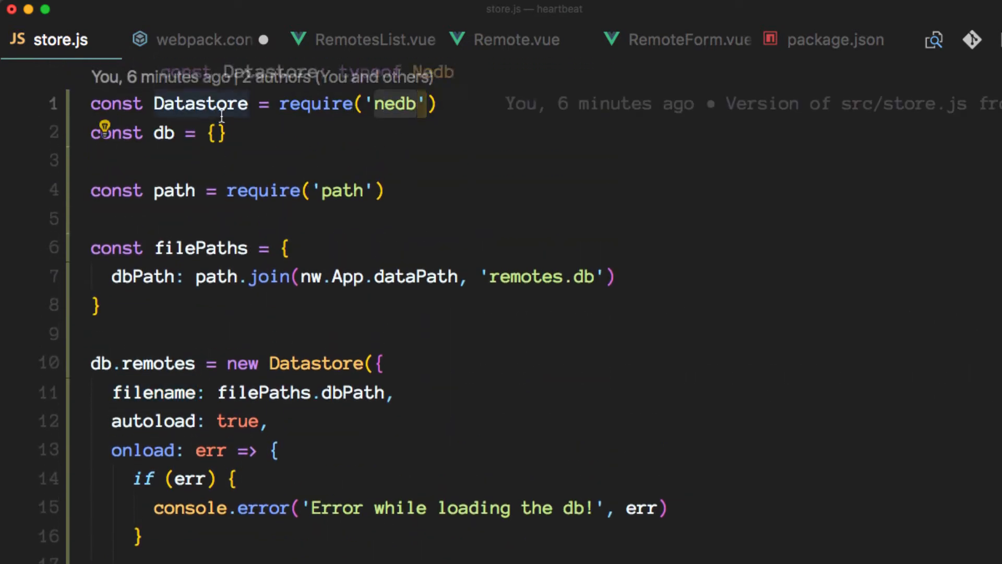
left_click(205, 40)
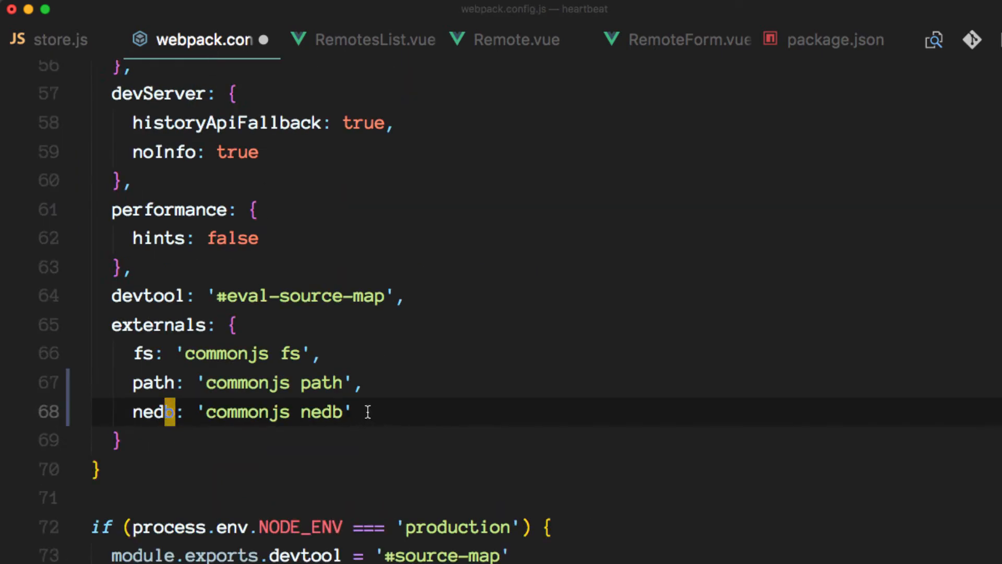
Step: Save the config, then delete the NeDB IndexedDB database for localhost:8080 in DevTools
key("cmd+s")
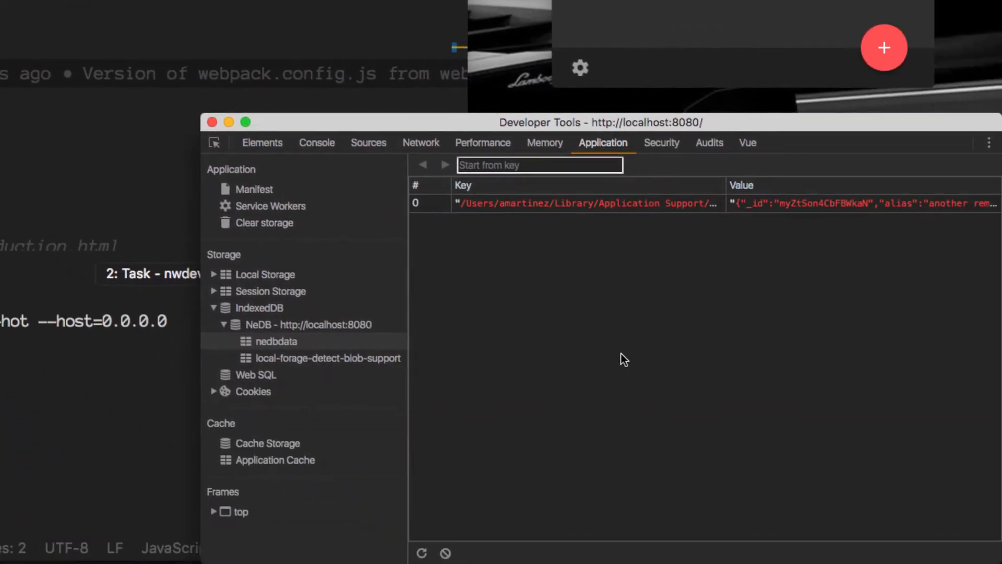
left_click(259, 307)
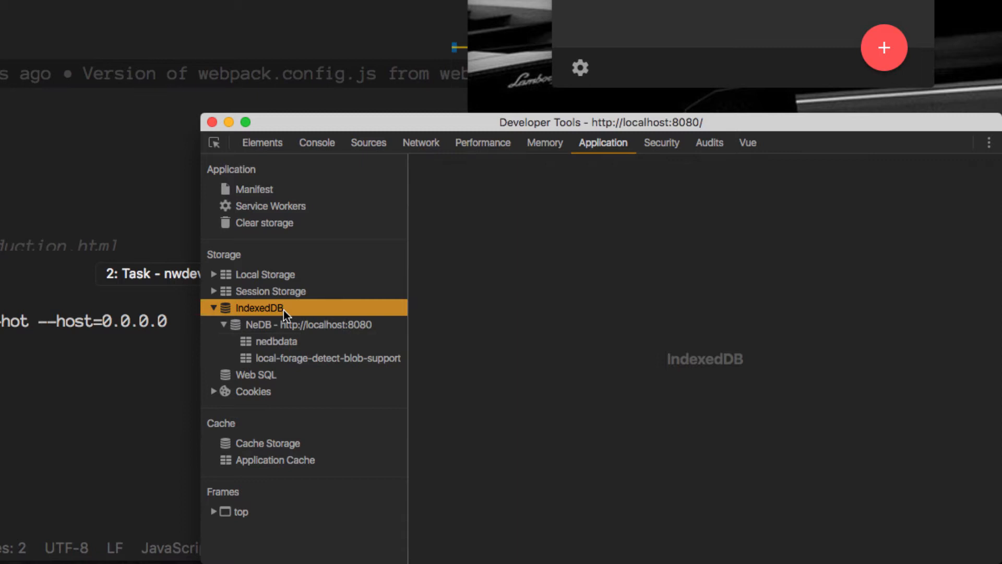
left_click(309, 324)
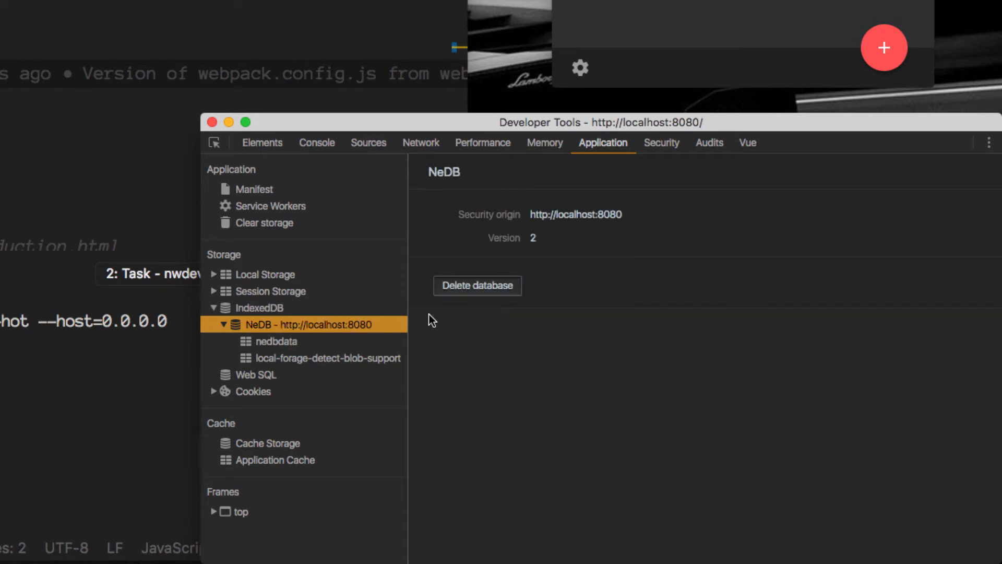
left_click(477, 285)
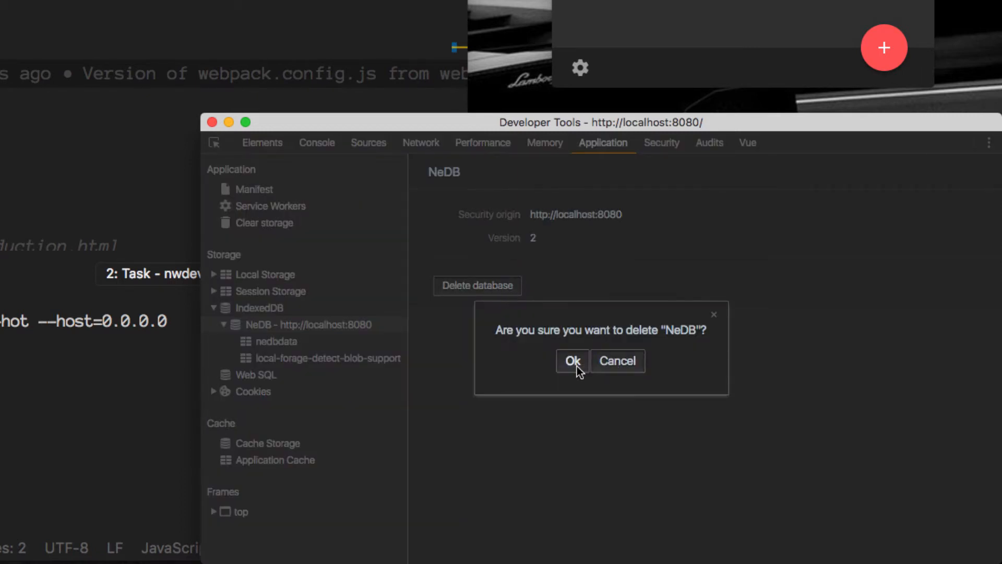
left_click(572, 360)
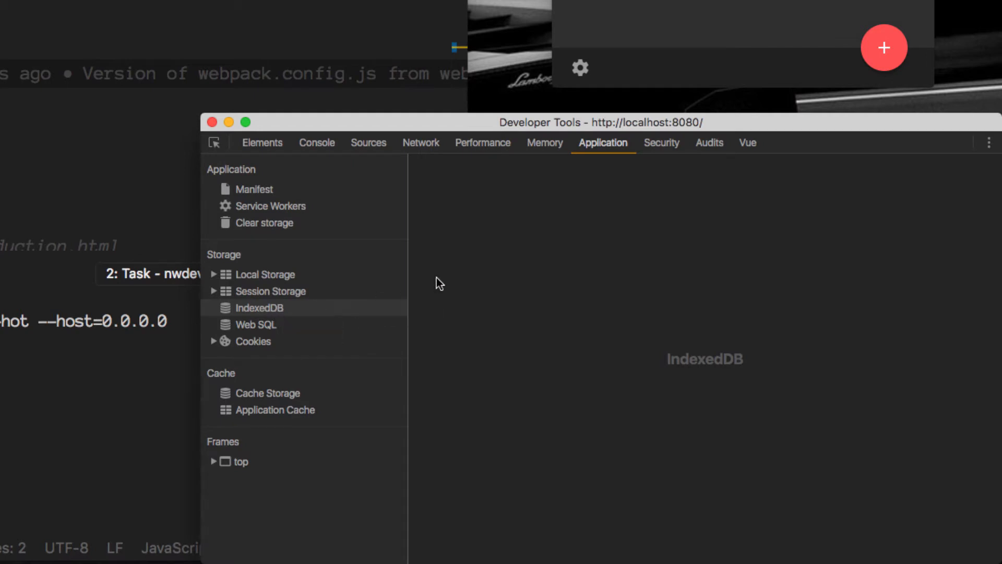
Step: Reload the app, view the Default profile folder with remotes.db, and confirm IndexedDB is empty
key("cmd+r")
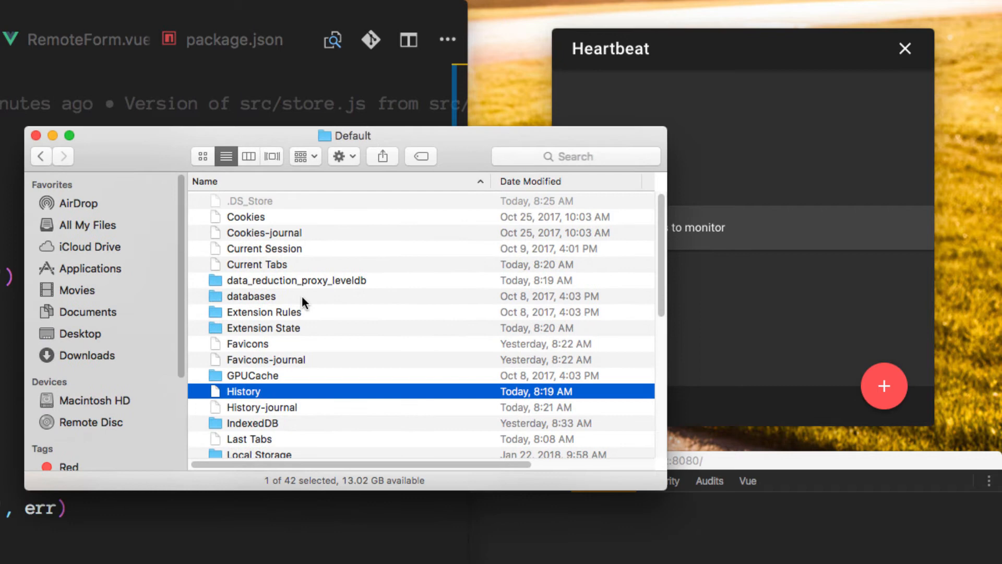
mouse_move(327, 238)
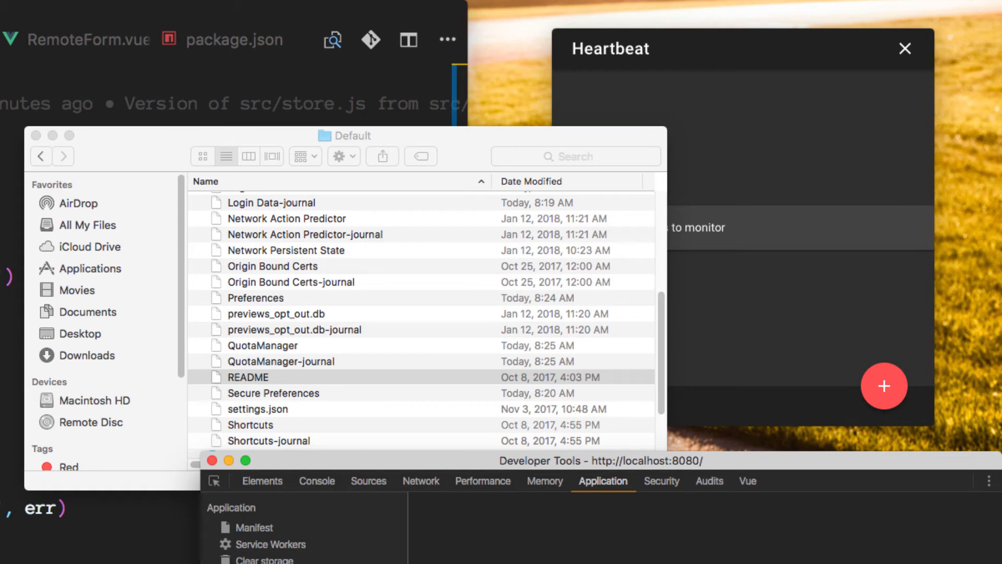
mouse_move(457, 151)
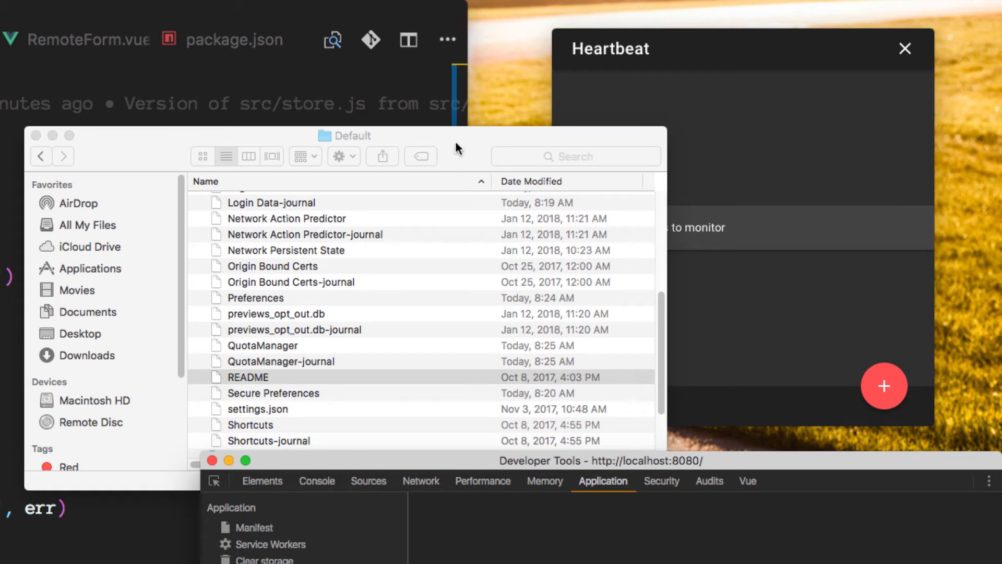
left_click(247, 377)
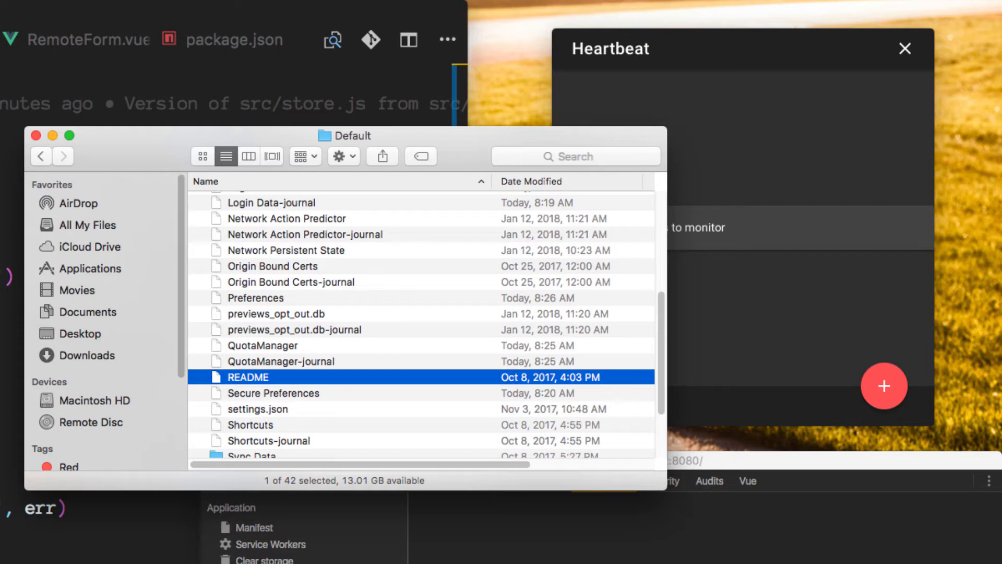
mouse_move(437, 88)
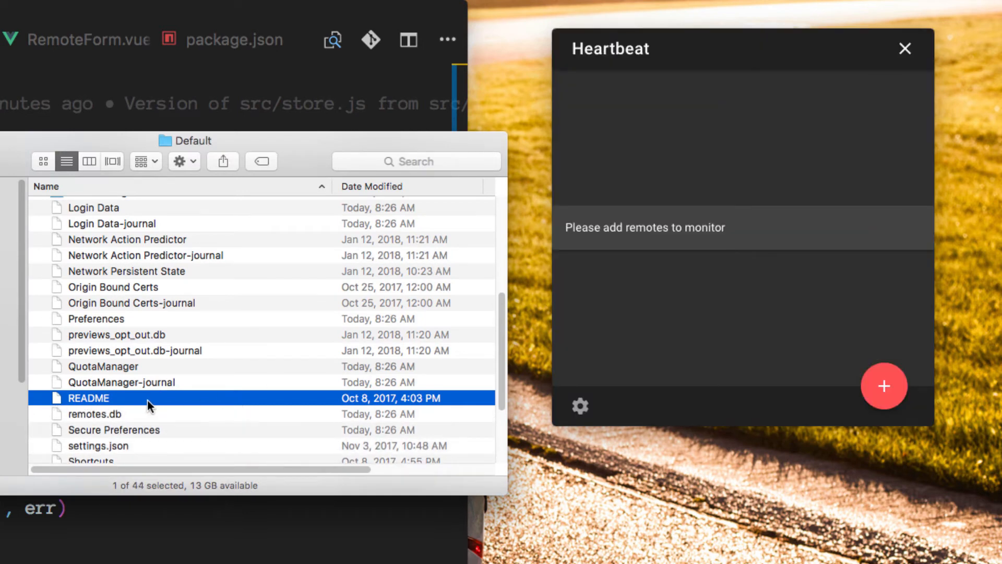
mouse_move(104, 426)
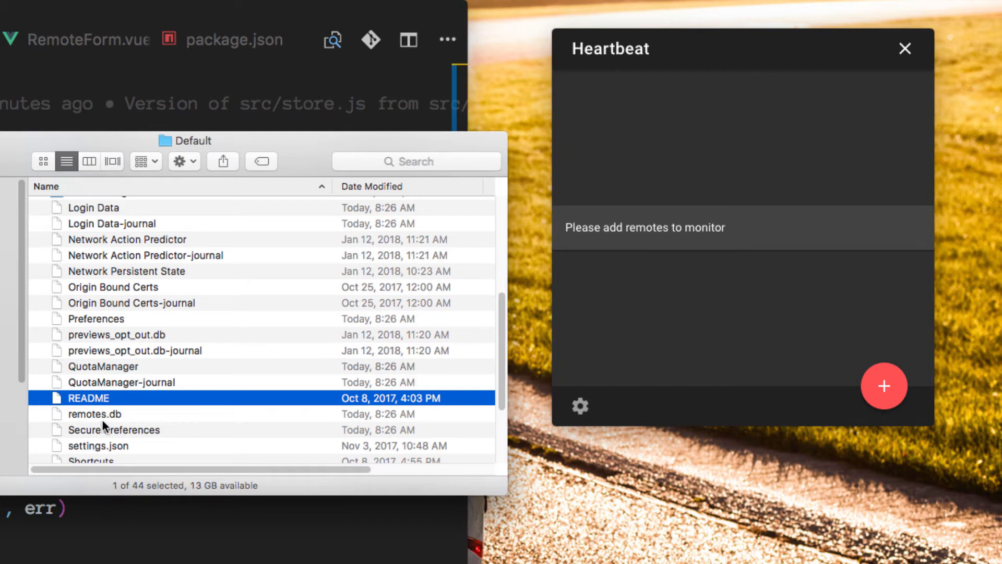
mouse_move(109, 424)
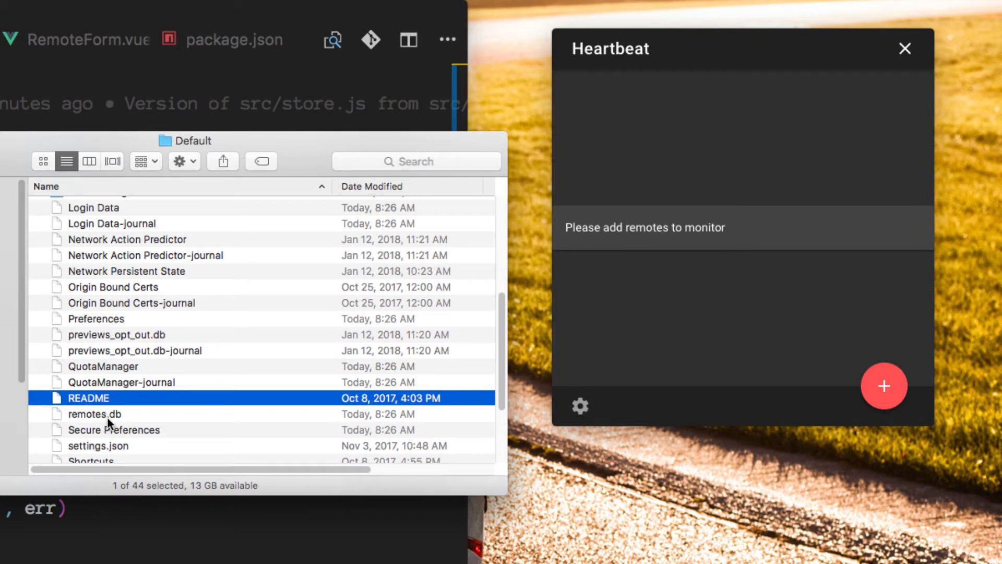
mouse_move(657, 298)
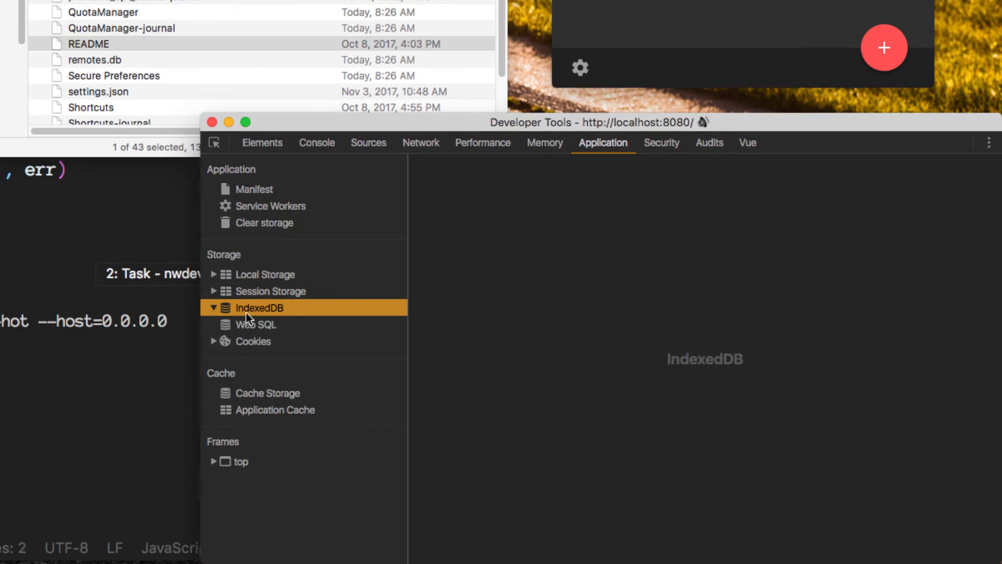
left_click(213, 308)
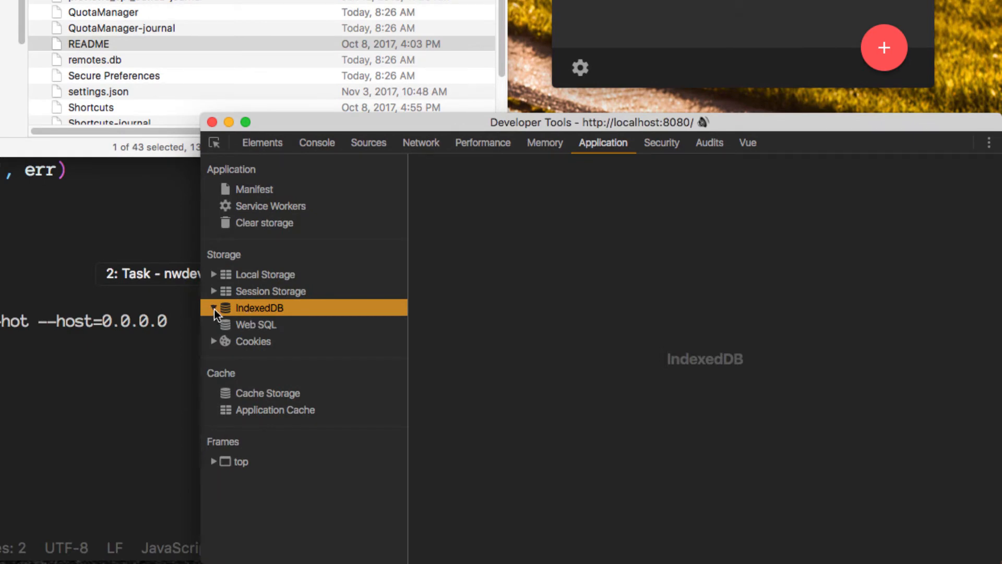
left_click(213, 308)
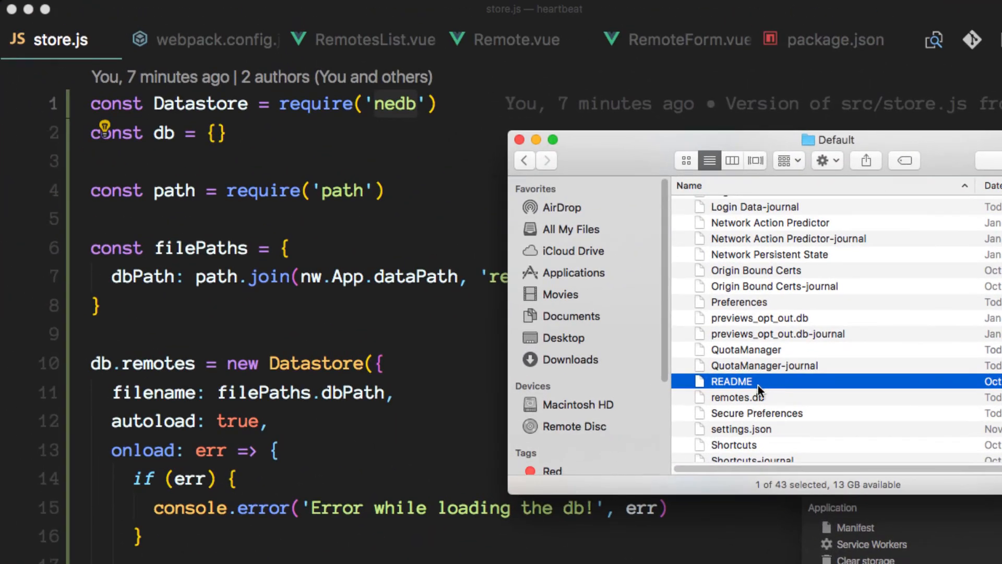
left_click_drag(736, 397, 383, 409)
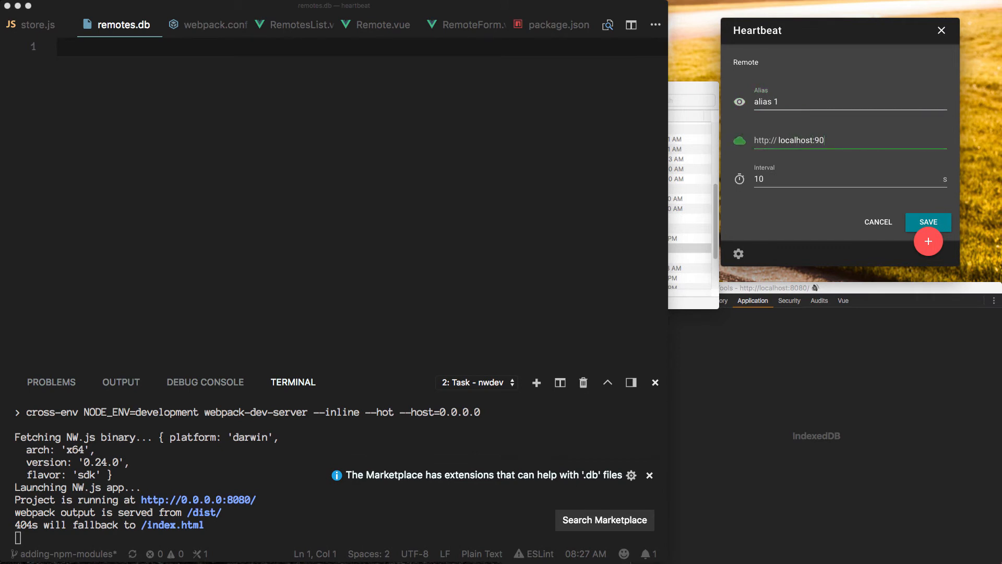
type("00/he")
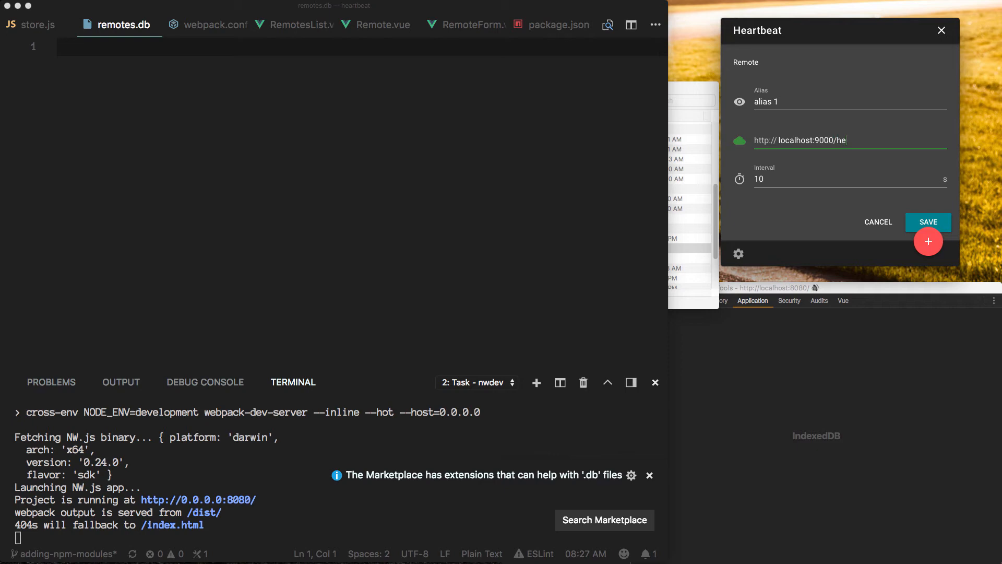
left_click(929, 222)
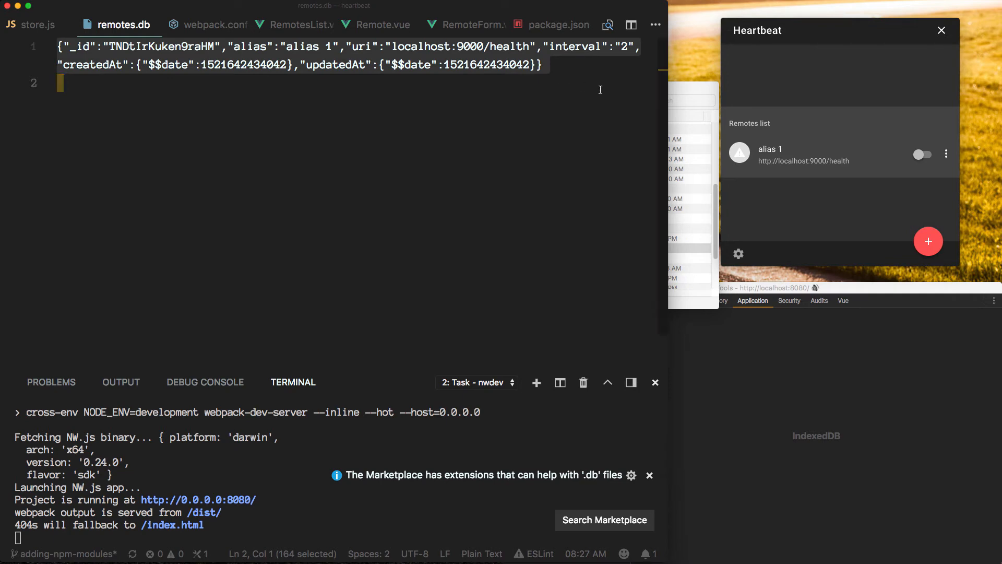
mouse_move(369, 163)
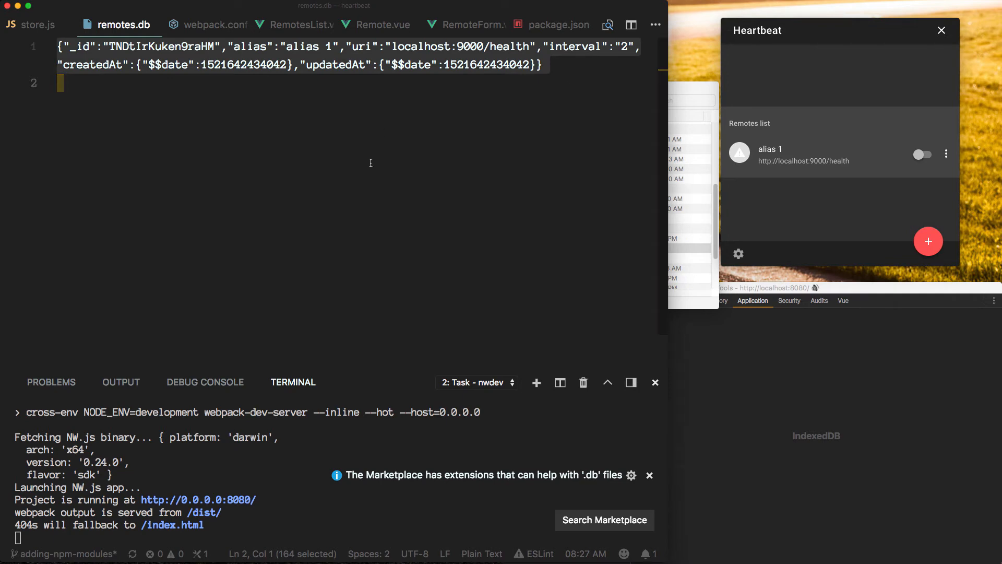
mouse_move(401, 132)
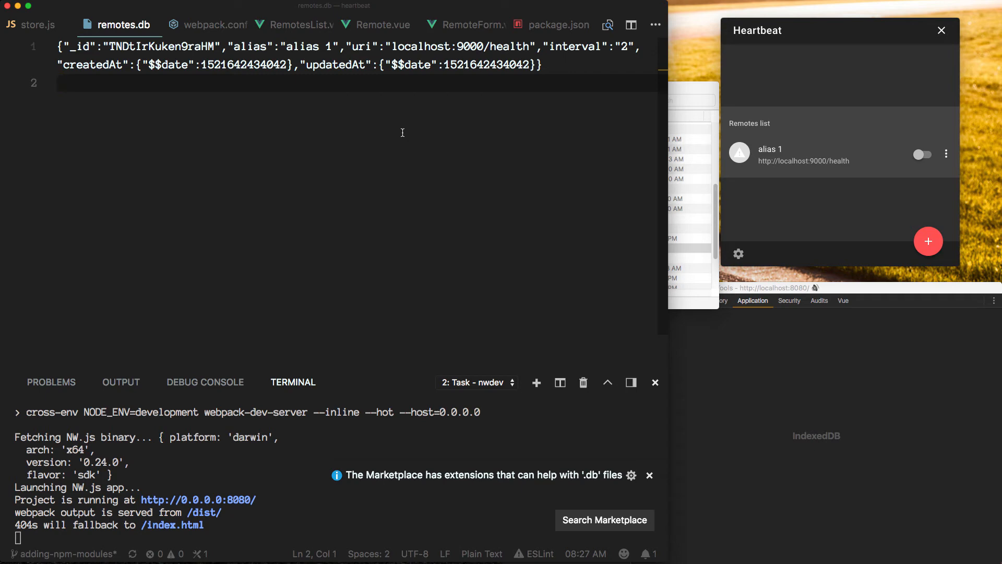
left_click(61, 83)
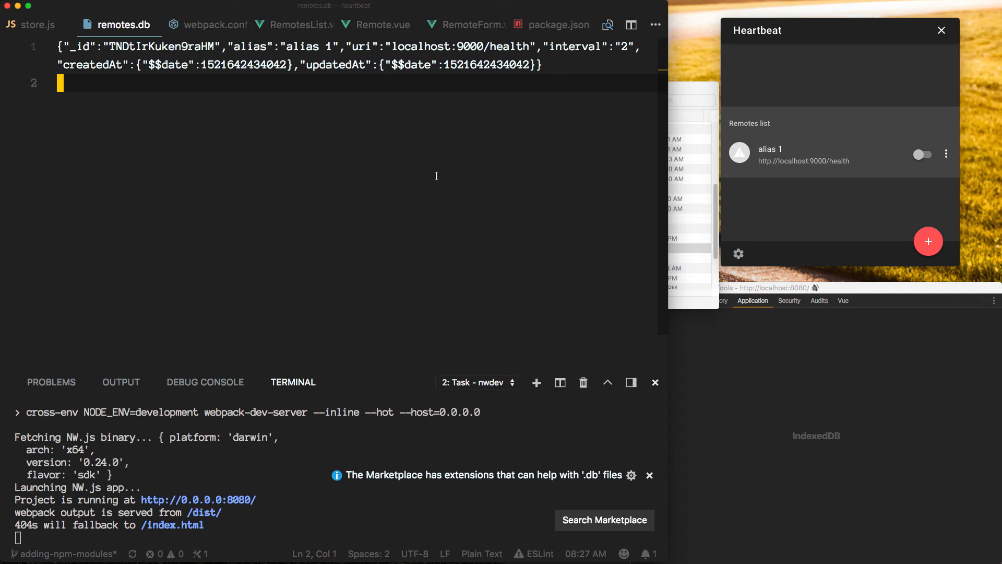
mouse_move(820, 83)
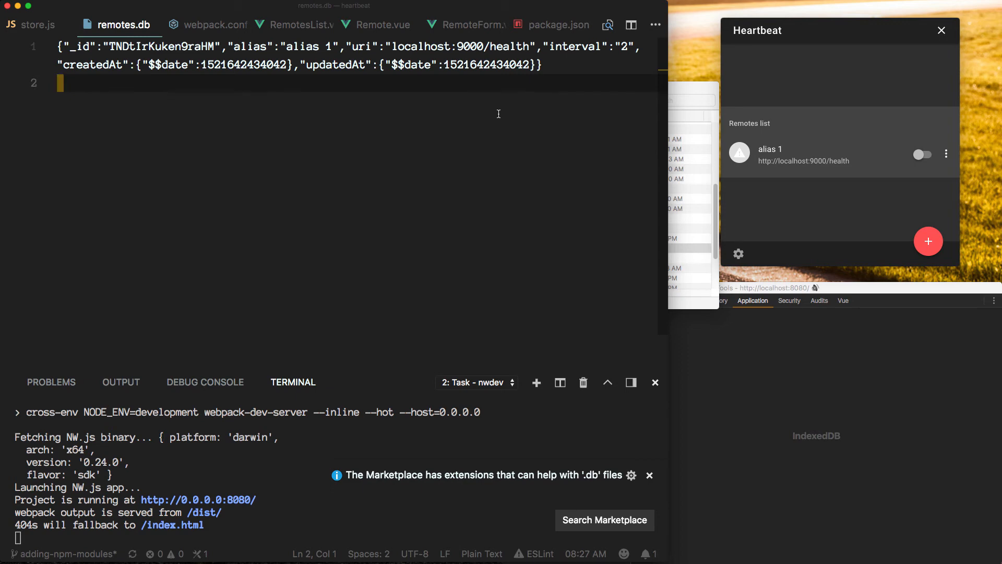
mouse_move(641, 146)
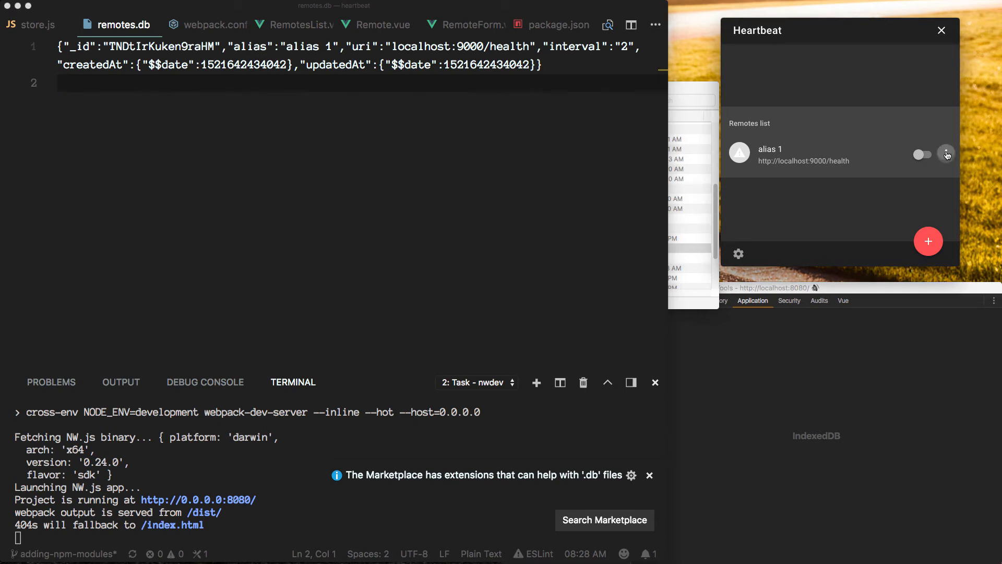
Step: Rename the remote to 'alias 1 edit!' in Heartbeat so a second record appends to remotes.db
left_click(947, 155)
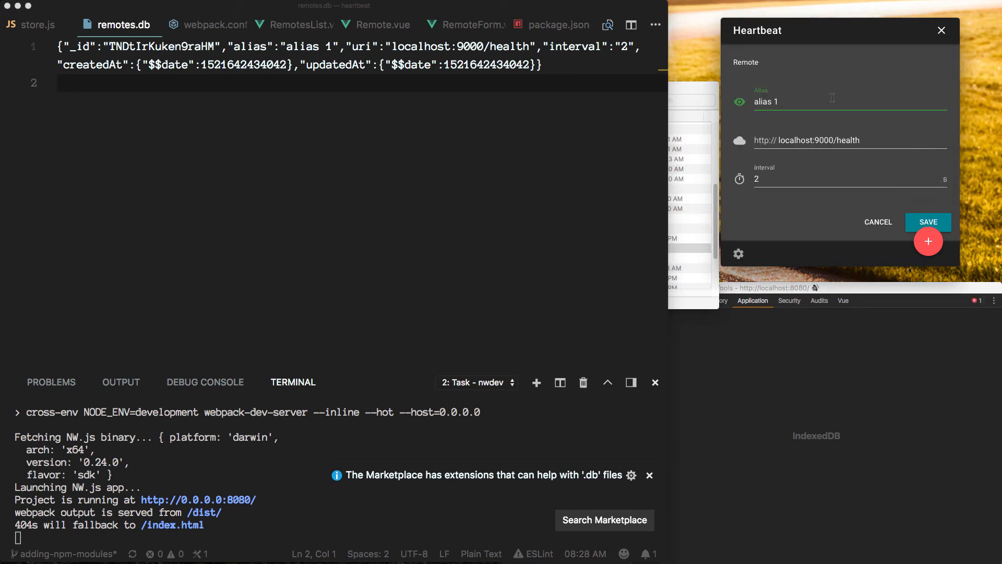
type("edit!")
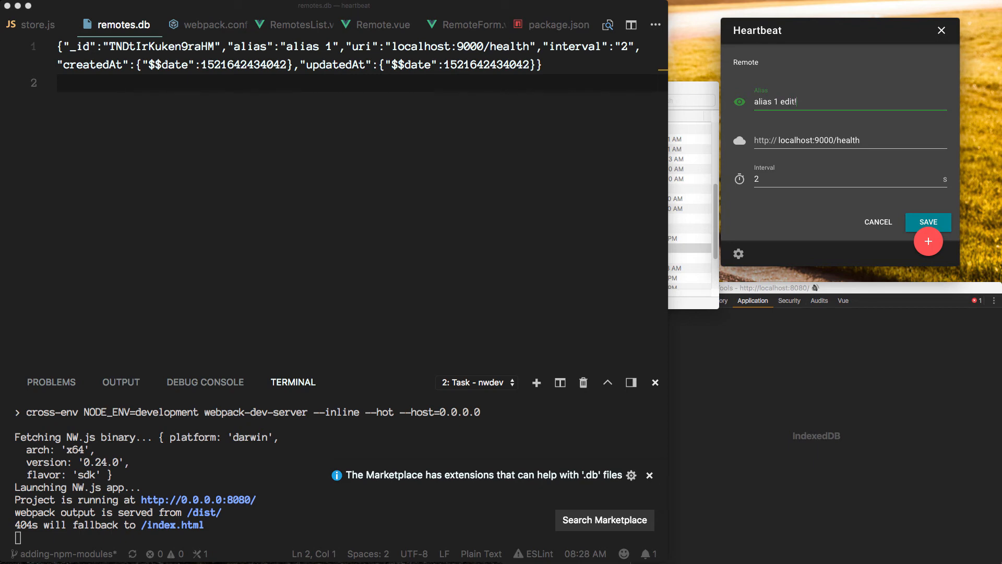
left_click(928, 221)
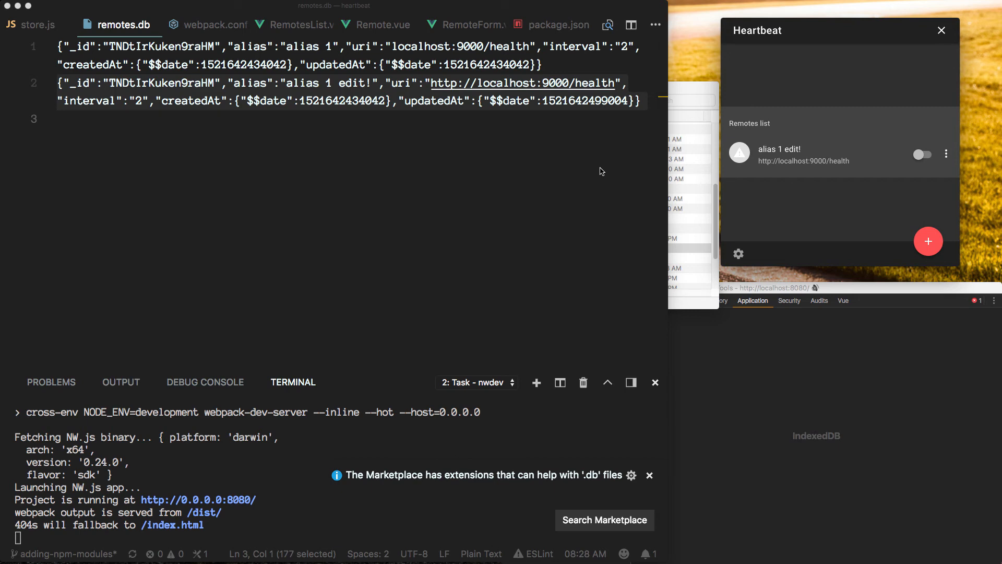
mouse_move(402, 126)
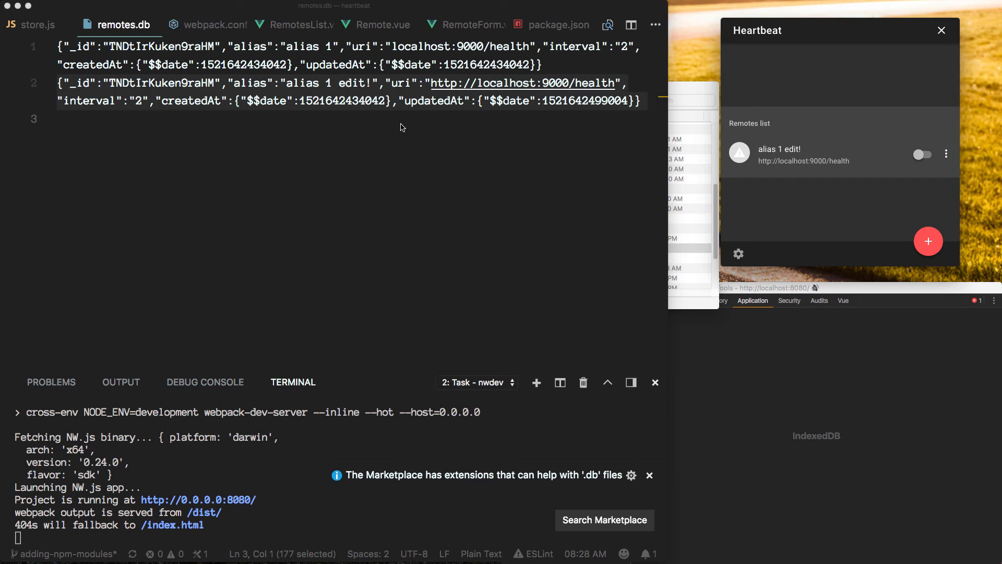
mouse_move(277, 86)
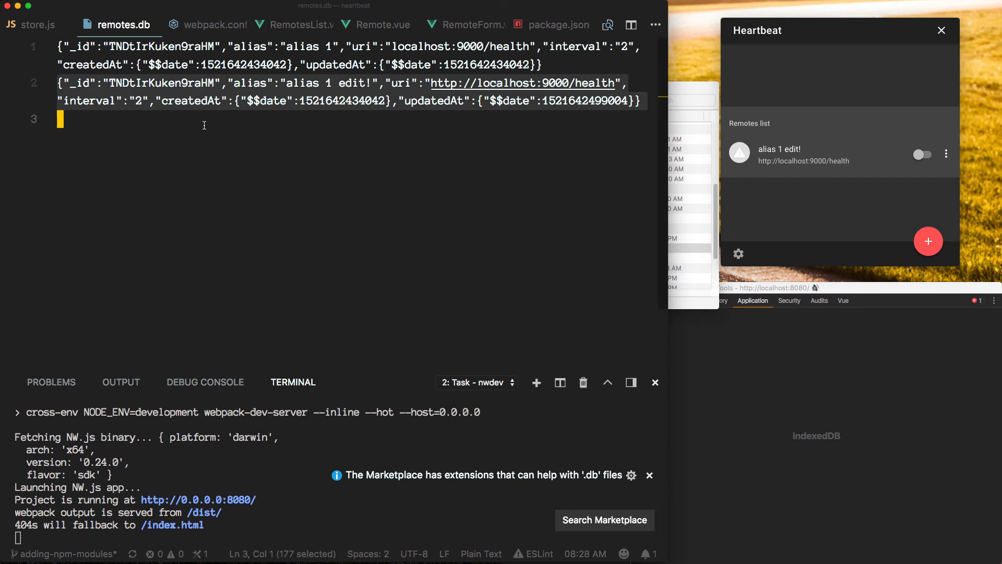
mouse_move(207, 121)
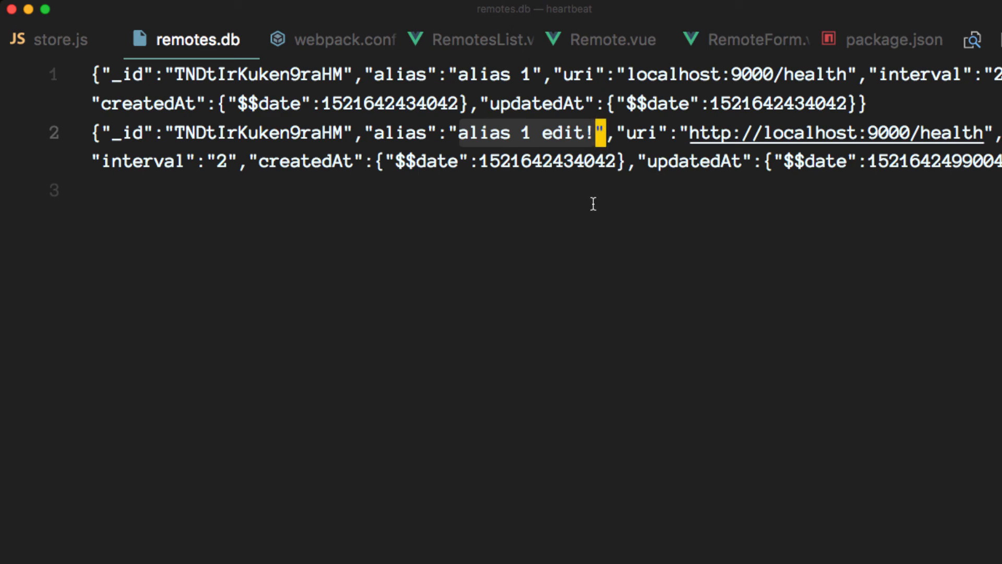
mouse_move(600, 263)
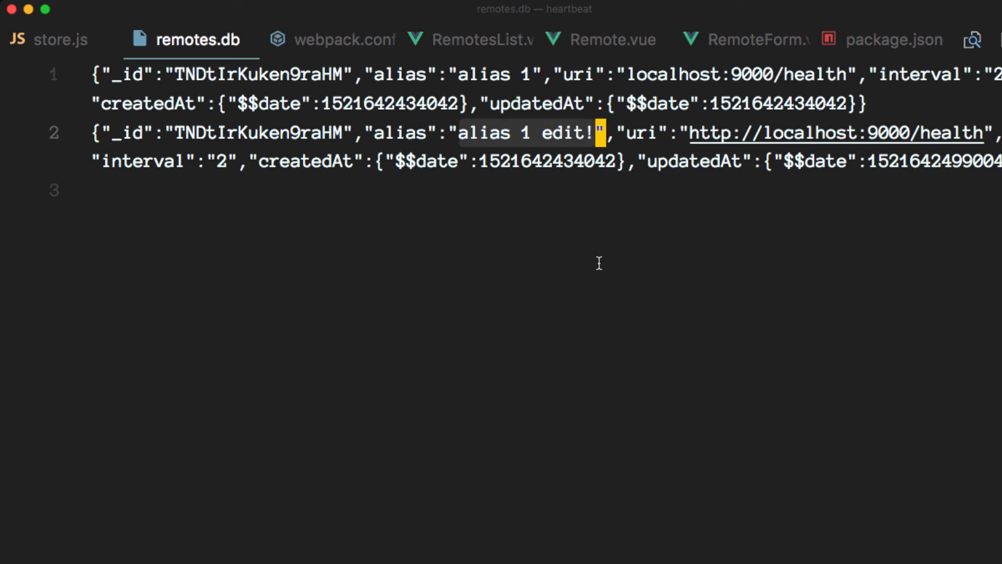
mouse_move(768, 128)
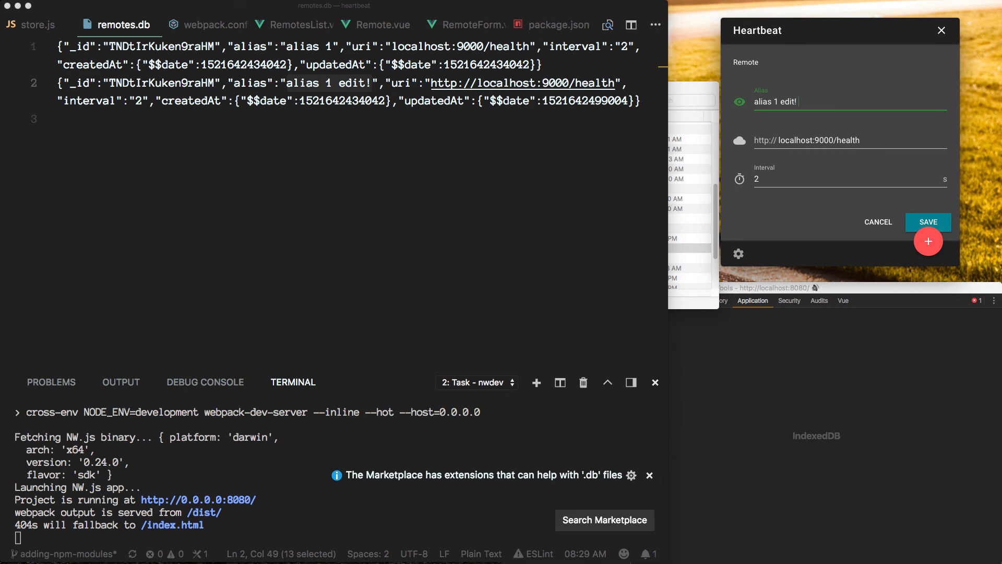
Step: Save the remote as 'alias 1 edit! another edit' so nedb compacts remotes.db to one record
left_click(928, 221)
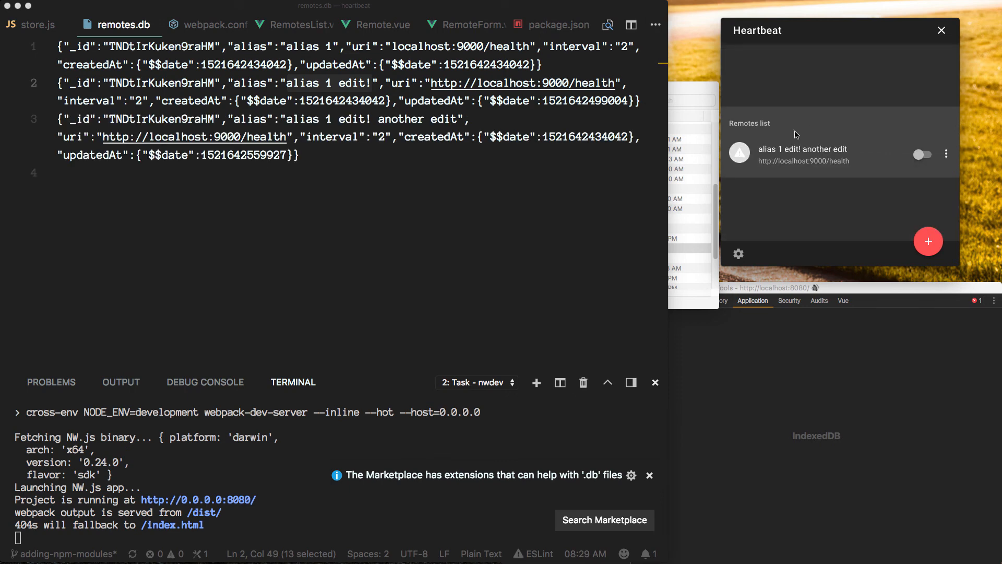
mouse_move(868, 81)
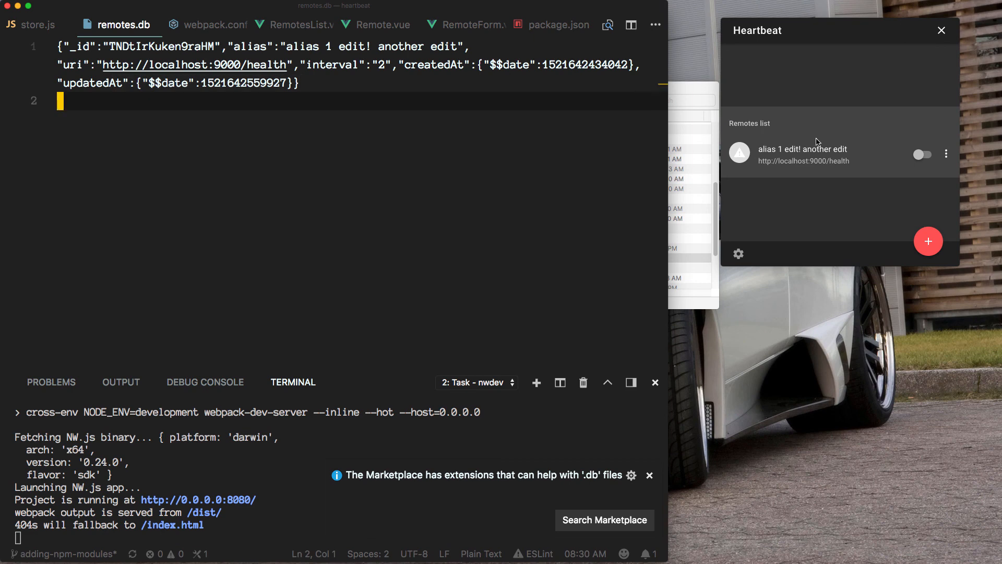
mouse_move(778, 219)
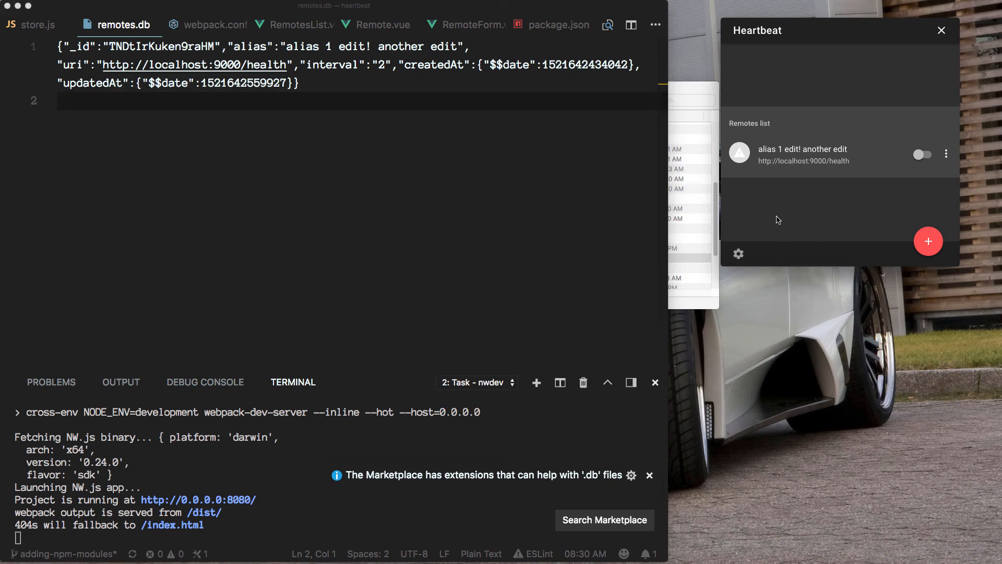